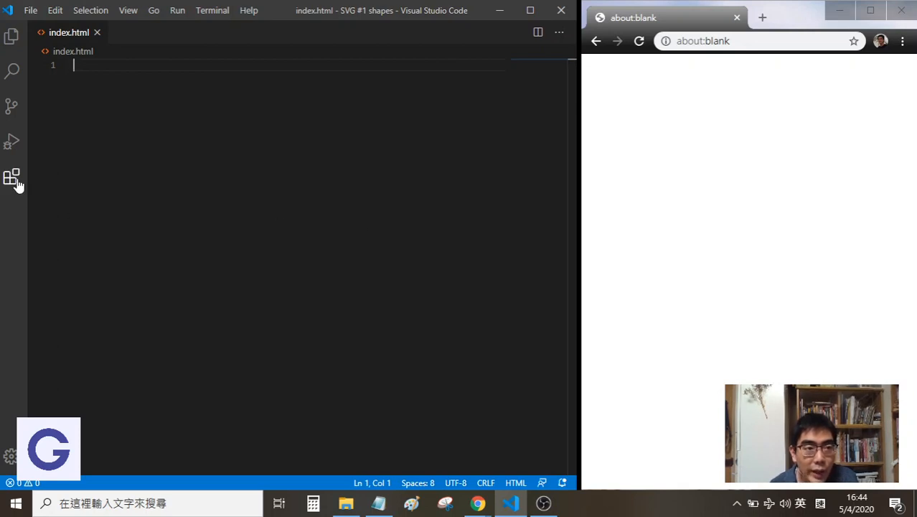
Find the Live Server extension by Ritwick Dey in the Extensions view and show its details
left_click(11, 176)
type("live")
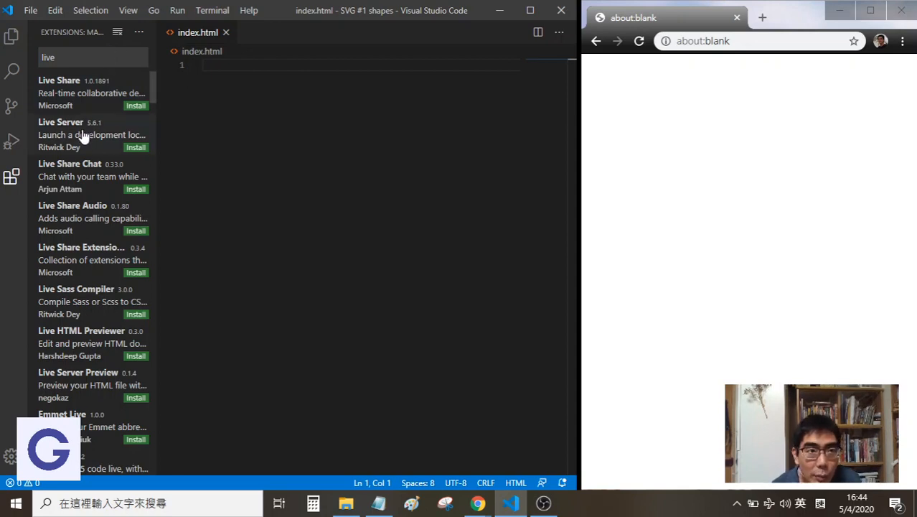
left_click(72, 122)
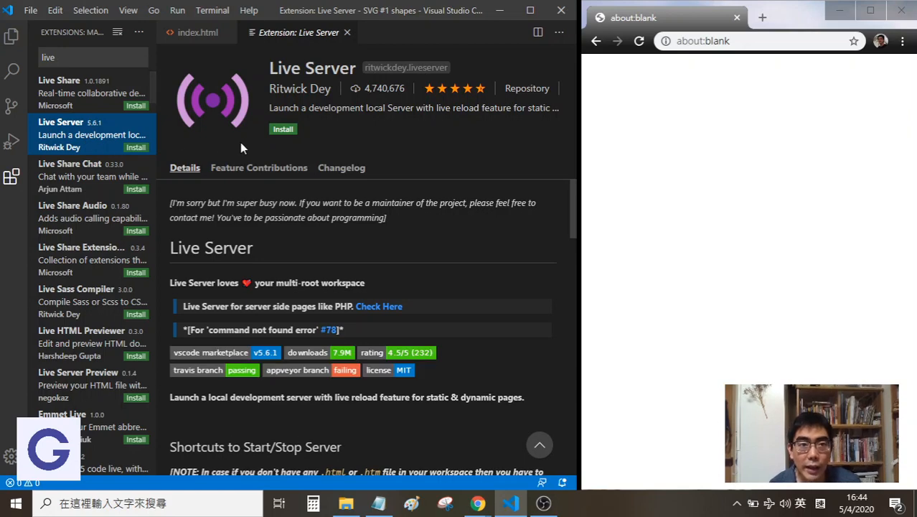
Install Live Server and follow the notification to its project page in Chrome
left_click(283, 129)
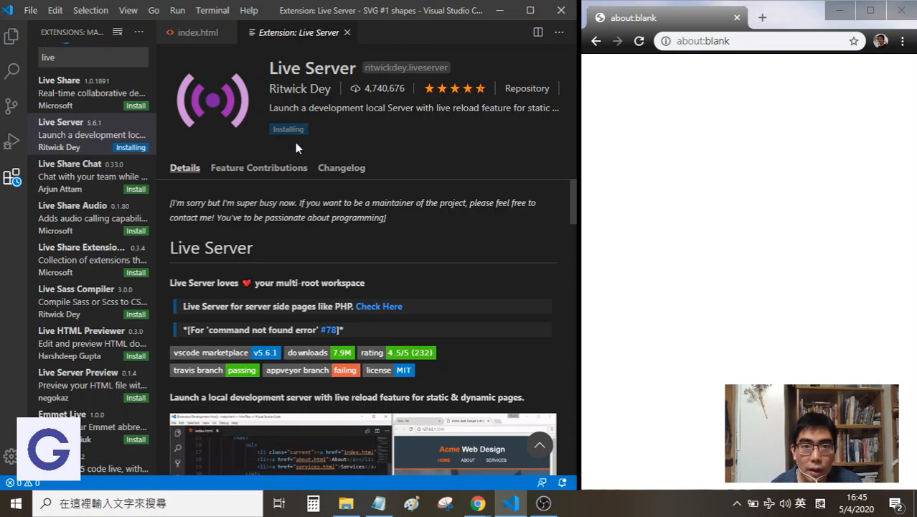
mouse_move(293, 145)
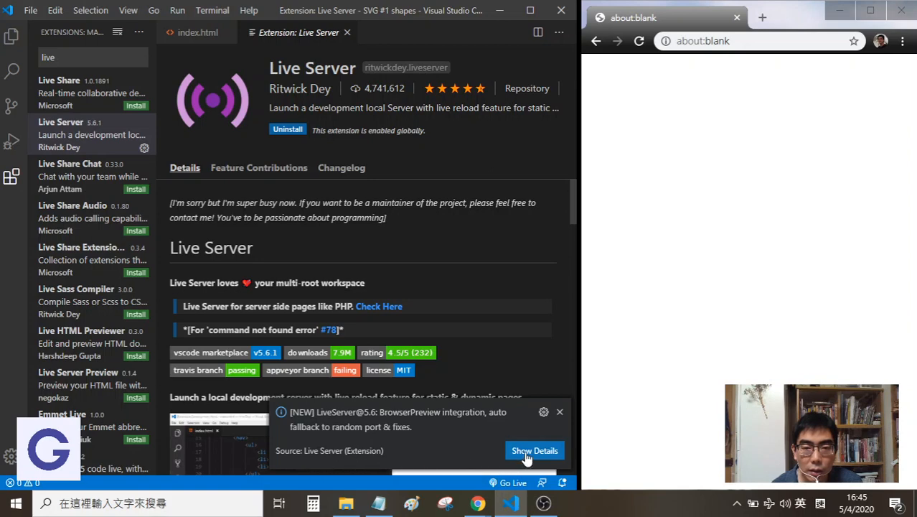
left_click(534, 451)
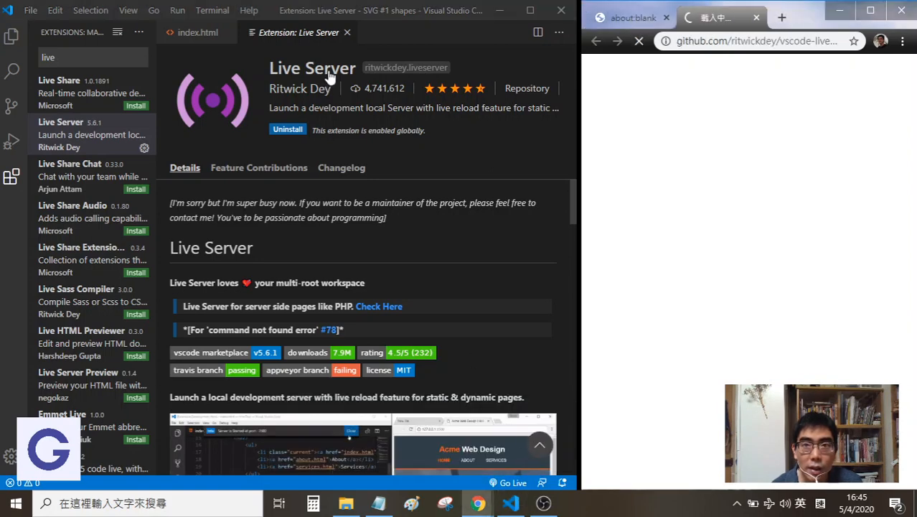
Close the Live Server details so the empty index.html is shown again
left_click(198, 32)
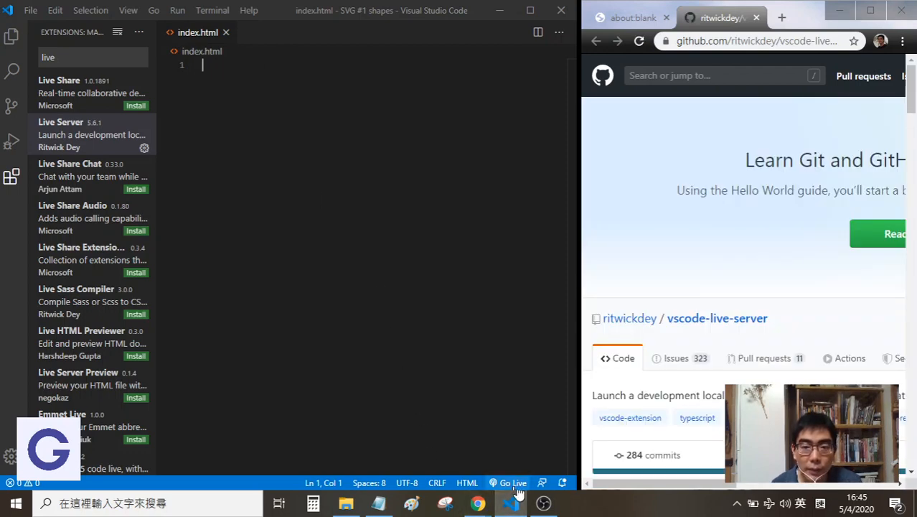
mouse_move(514, 483)
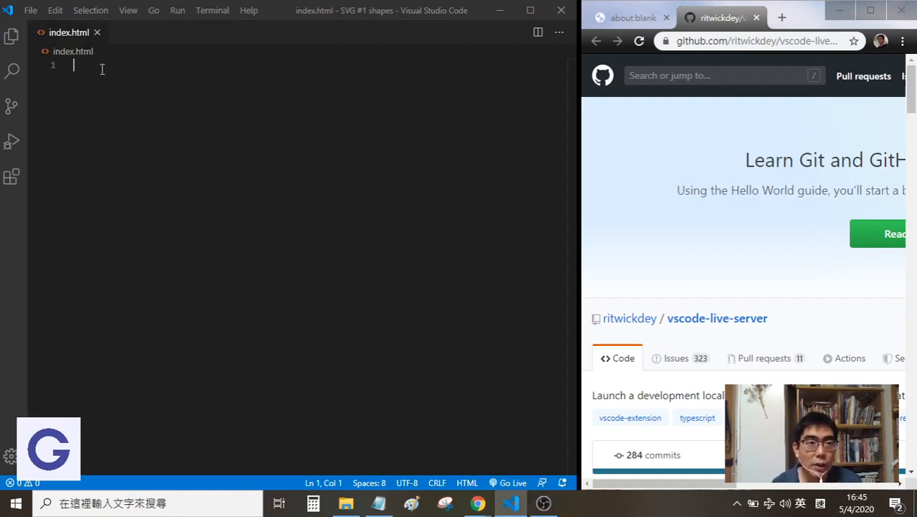
Expand the html:5 Emmet boilerplate titled Document and clear the stray letter from the body
type("html>")
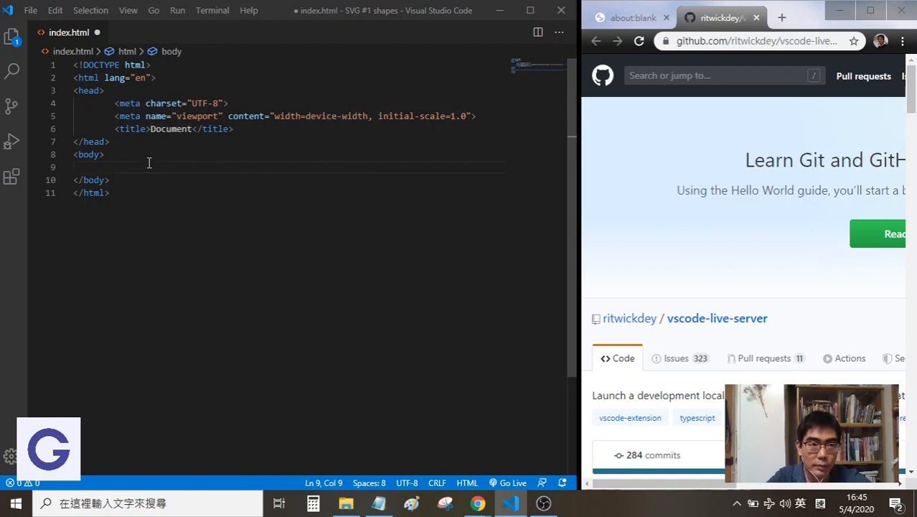
type("t")
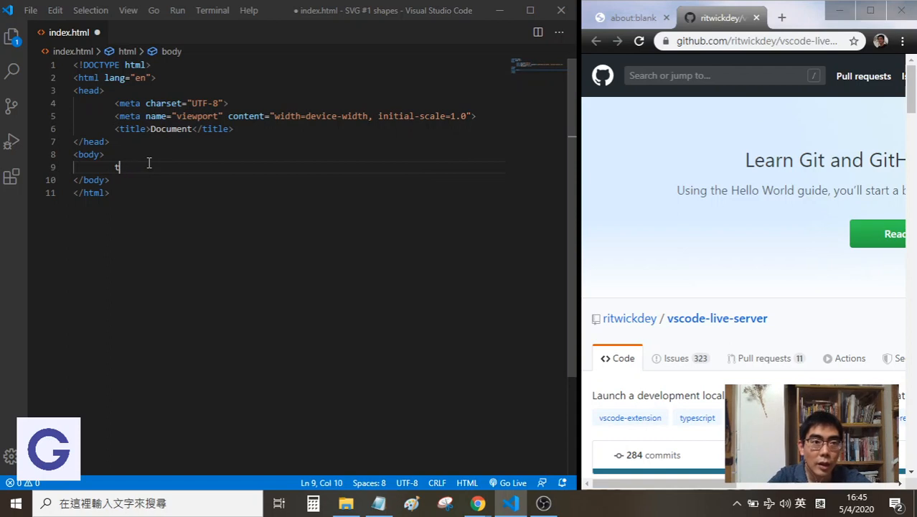
key("Backspace")
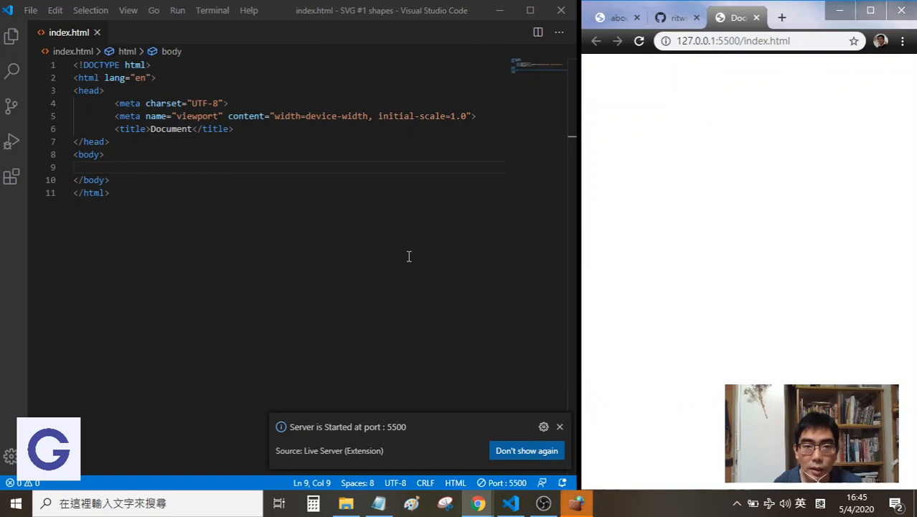
mouse_move(471, 308)
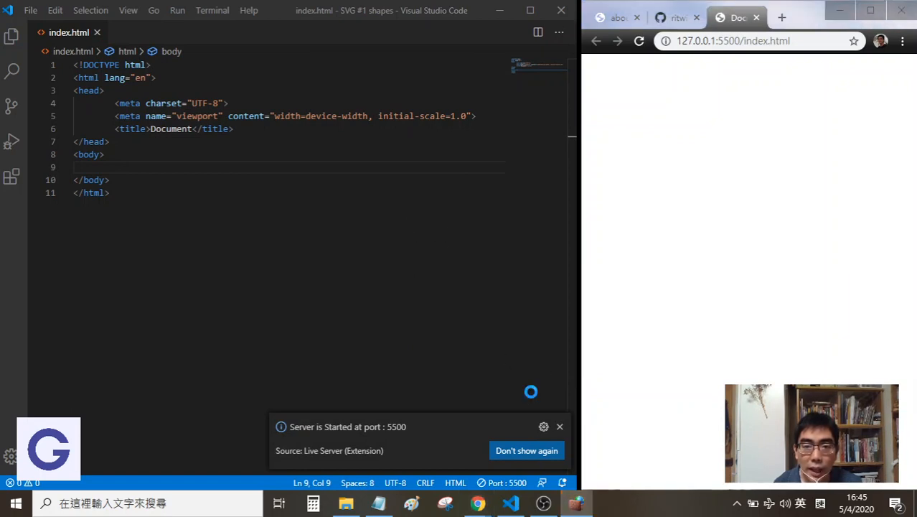
mouse_move(531, 394)
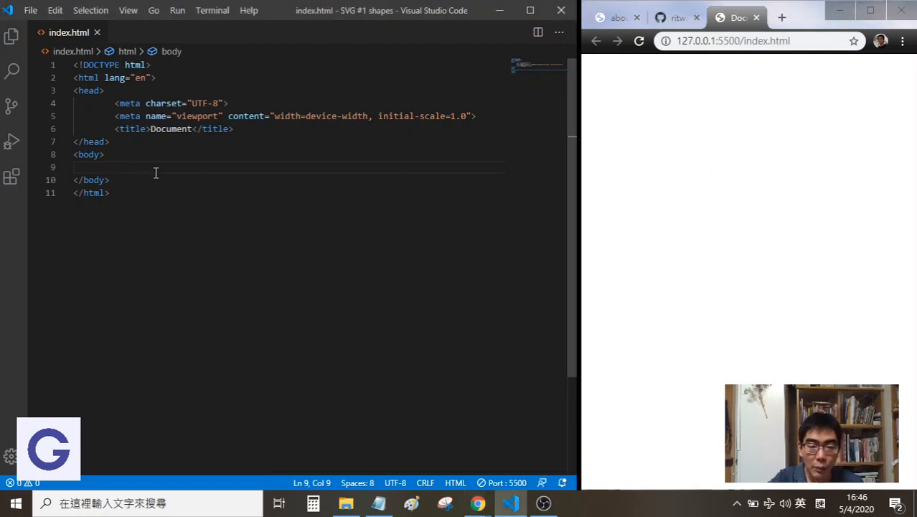
Add the word "Content" inside the body while Live Server serves the page at 127.0.0.1:5500
type("Cont")
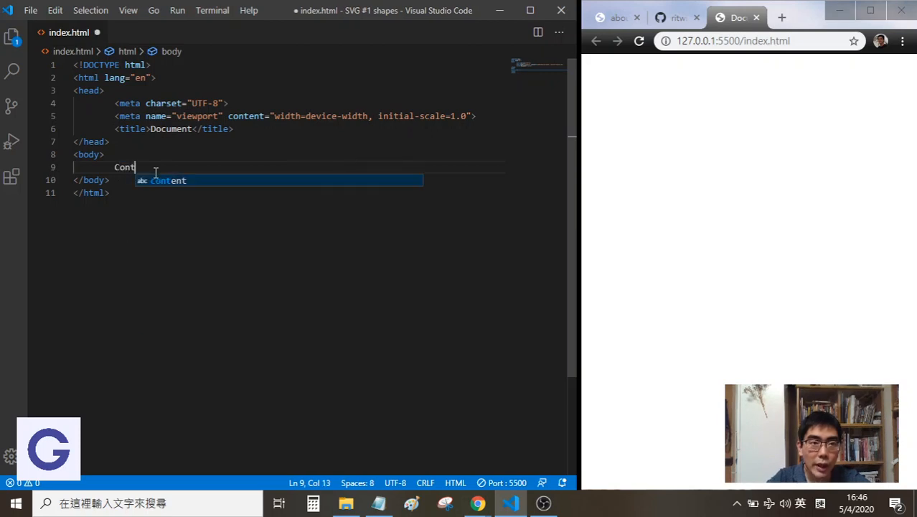
type("ent")
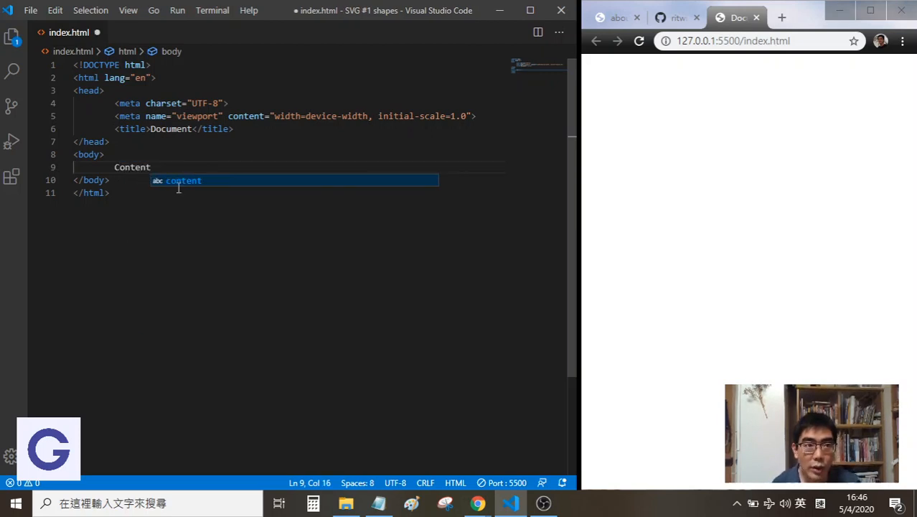